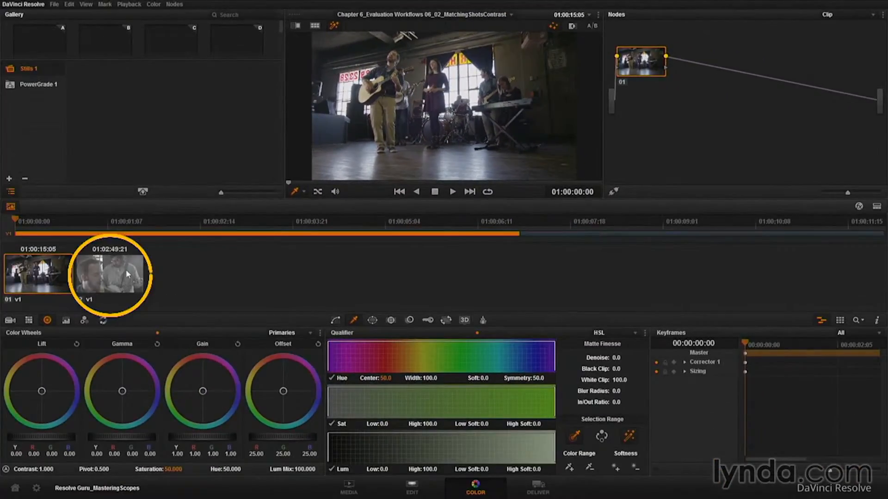
# Load the second clip, the banjo close-up, into the viewer from the timeline thumbnails.
pyautogui.click(111, 277)
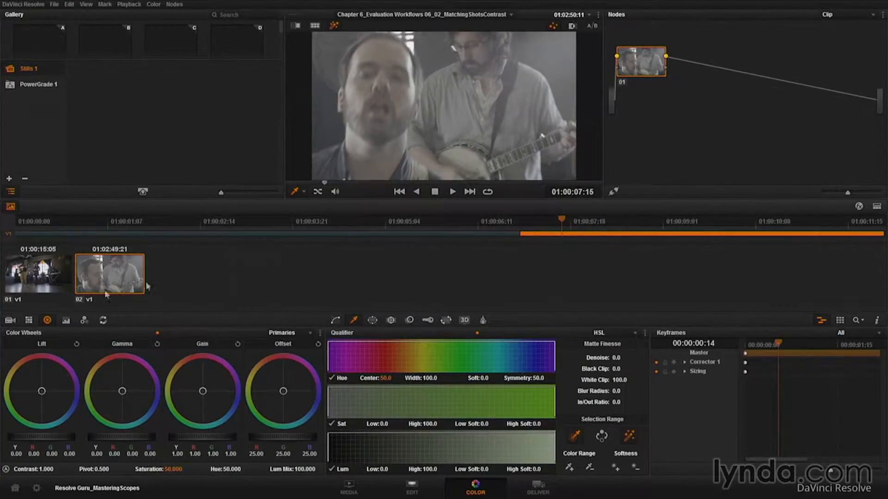
pyautogui.click(37, 276)
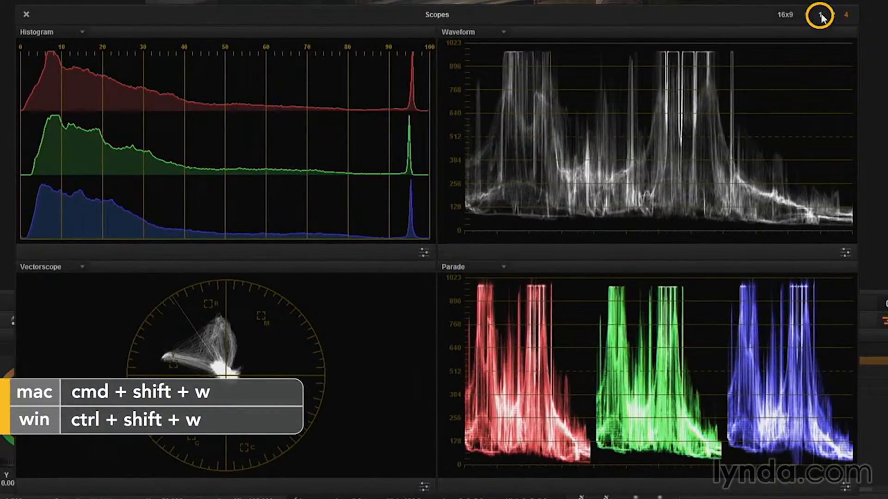
# Switch the scopes to a single large waveform, trying RGB channels briefly before keeping luma only.
pyautogui.click(820, 15)
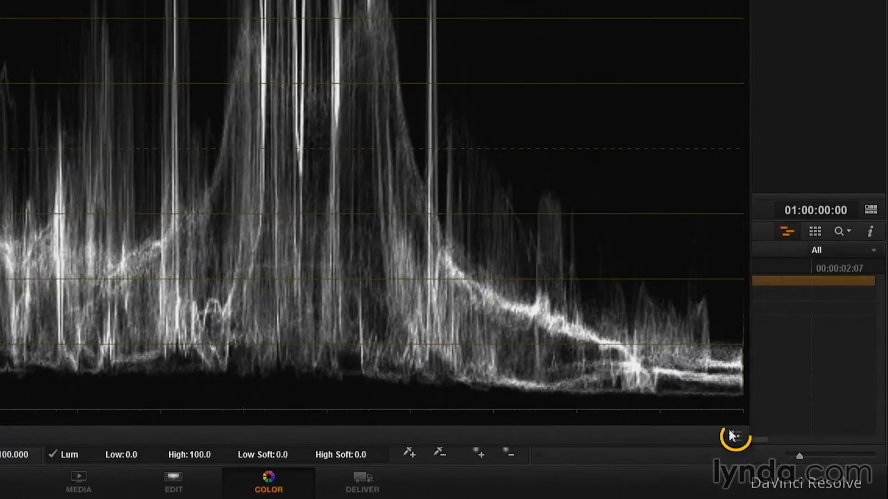
pyautogui.click(733, 445)
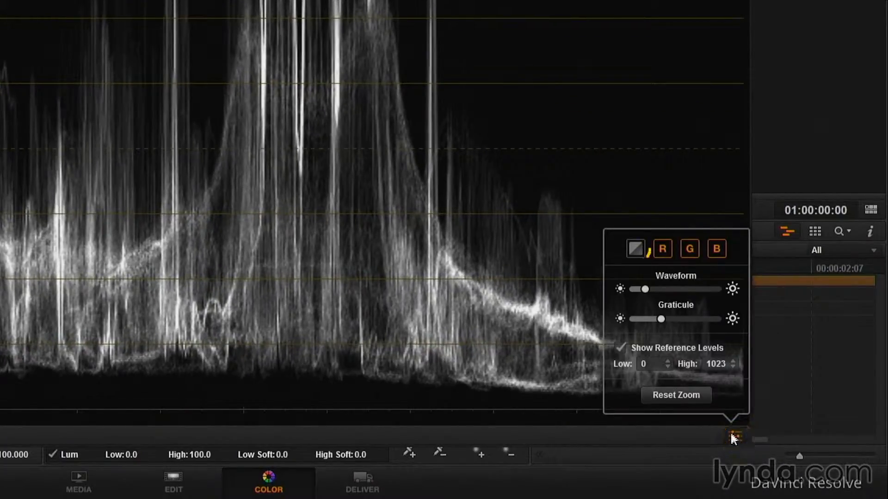
pyautogui.click(635, 248)
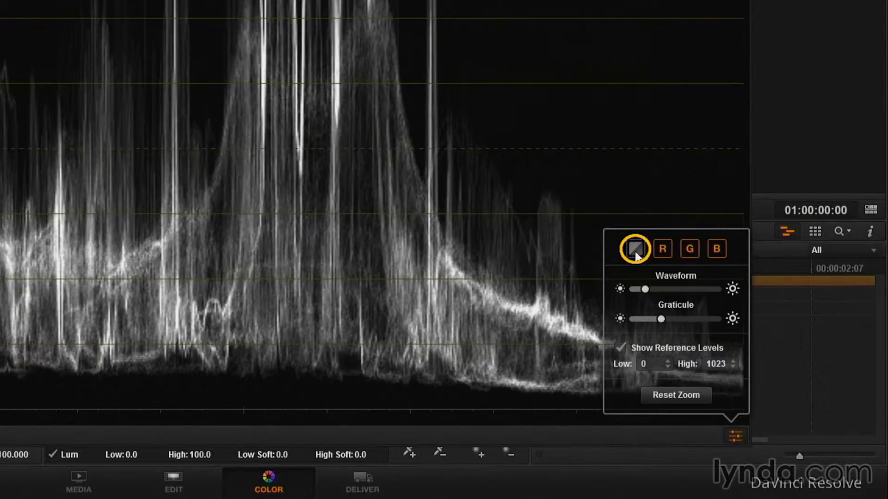
pyautogui.click(635, 248)
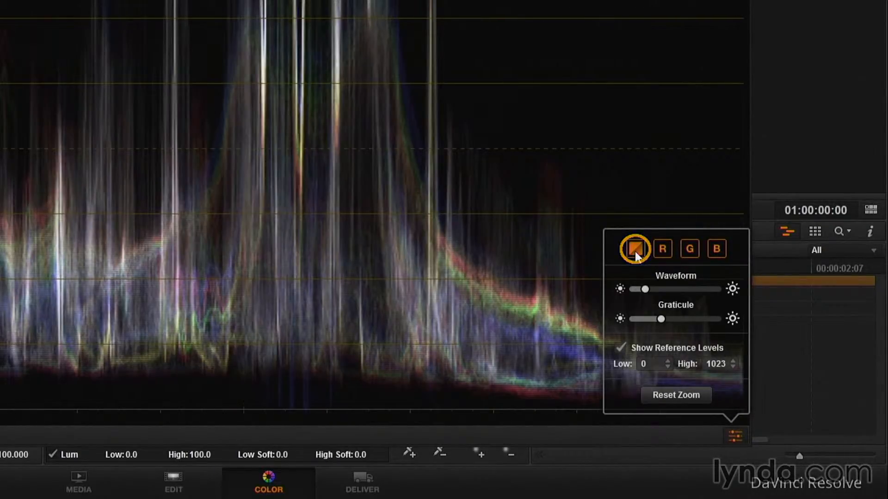
pyautogui.click(635, 247)
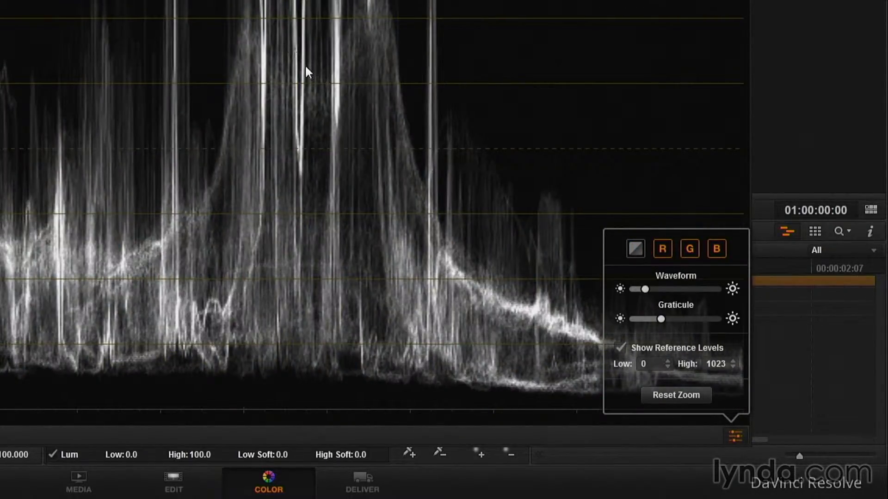
pyautogui.click(730, 436)
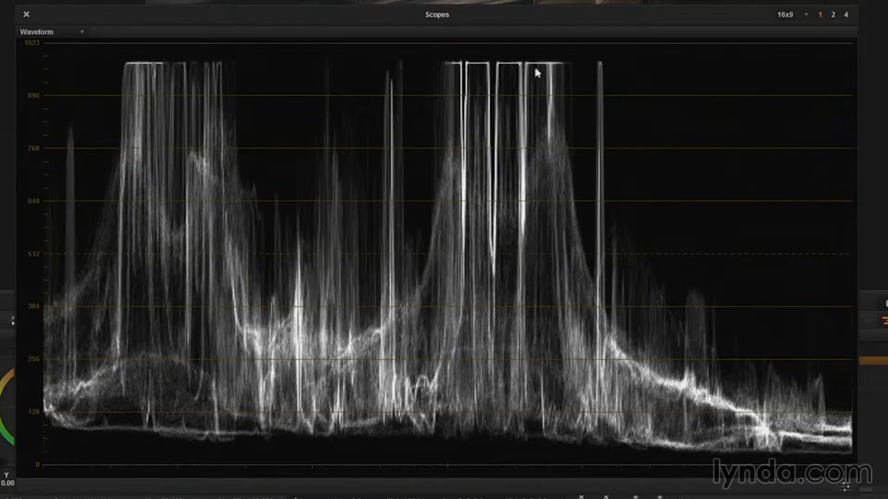
pyautogui.moveTo(518, 69)
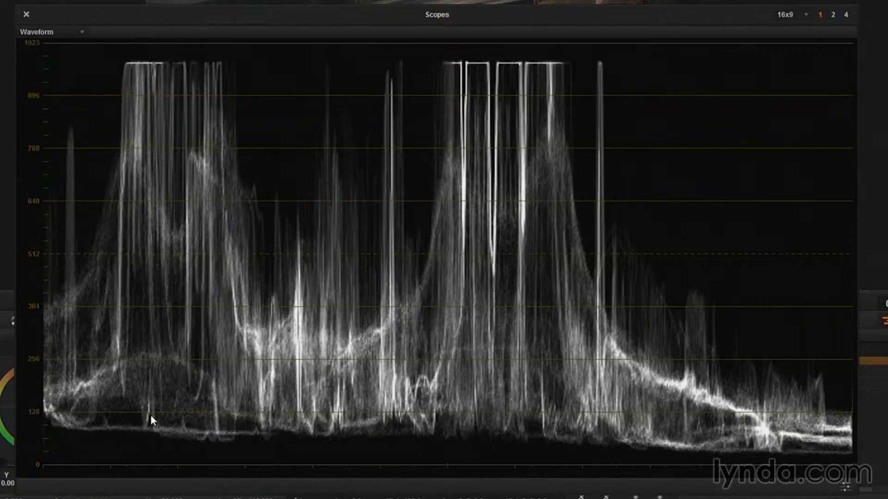
pyautogui.moveTo(660, 480)
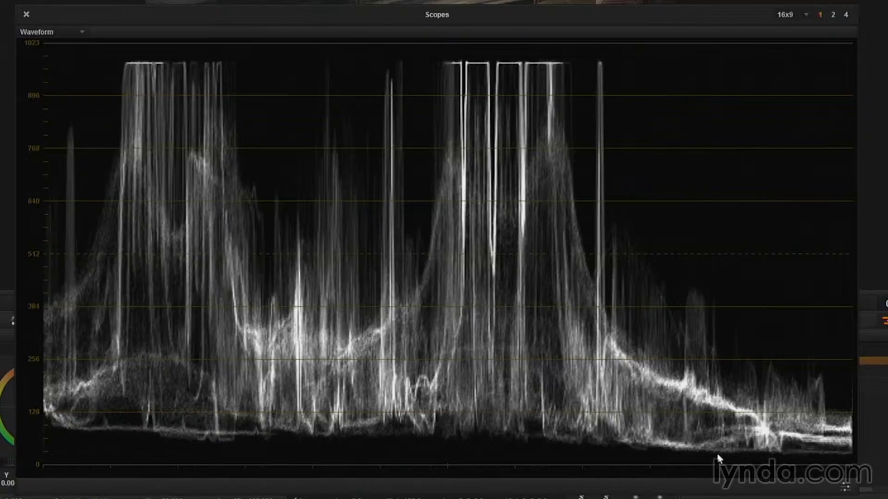
pyautogui.moveTo(63, 452)
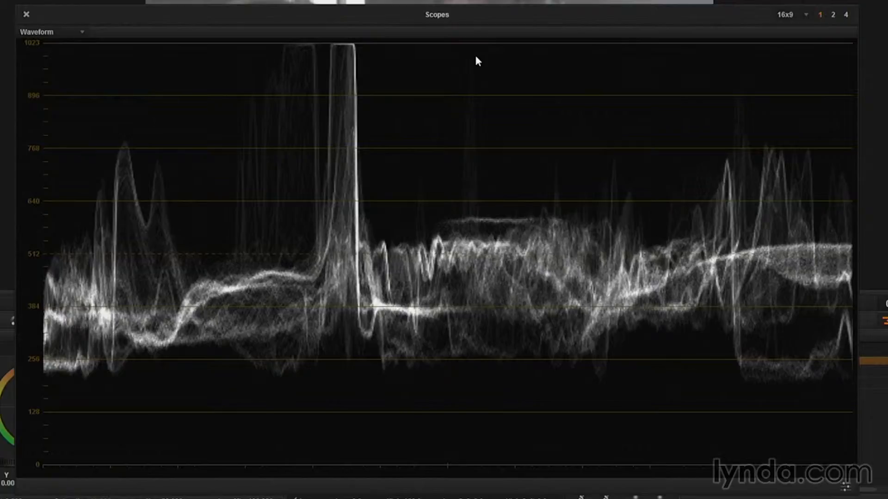
pyautogui.moveTo(172, 166)
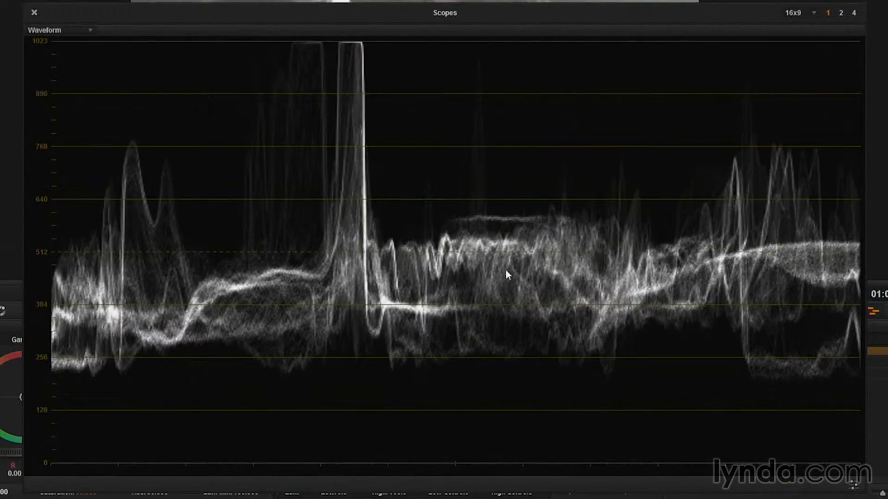
pyautogui.moveTo(531, 298)
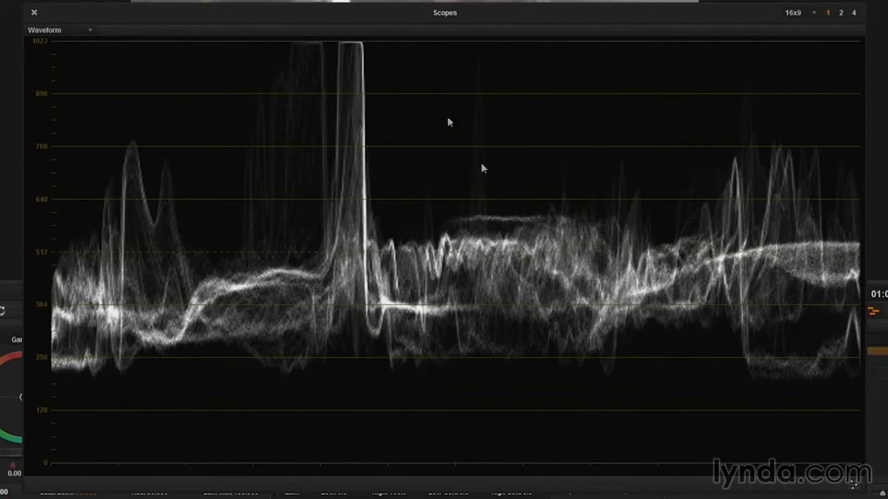
pyautogui.moveTo(237, 29)
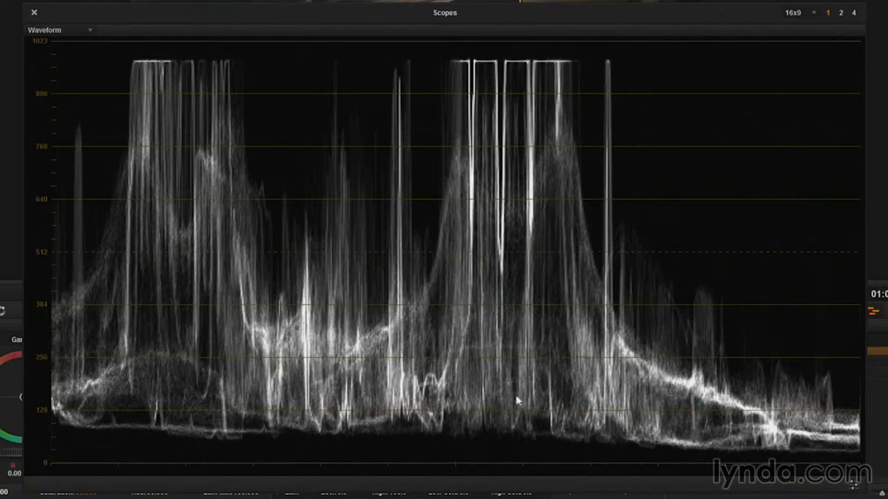
pyautogui.moveTo(506, 465)
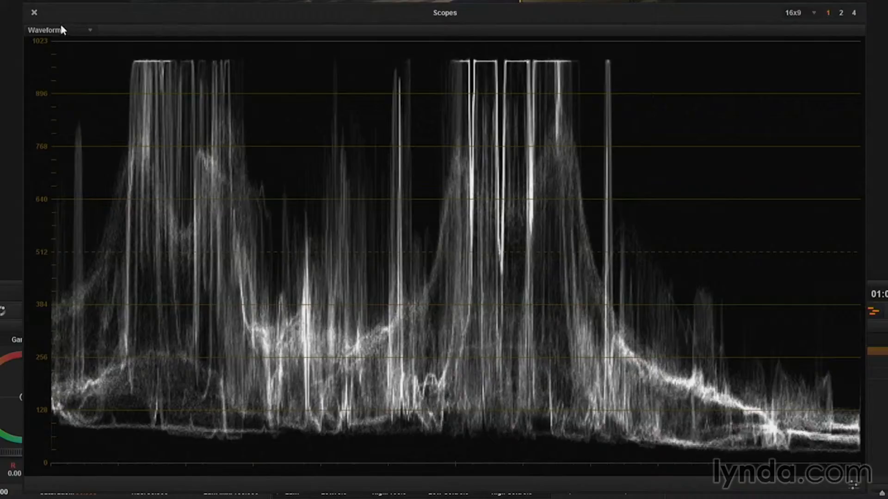
# Deepen the band shot's shadows and midtones and raise its highlights, then close the waveform window.
pyautogui.click(34, 12)
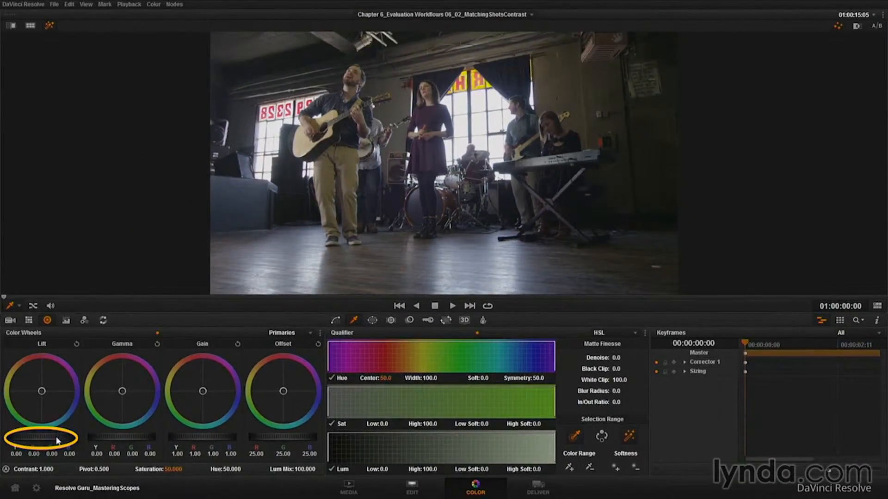
pyautogui.moveTo(57, 440); pyautogui.dragTo(19, 438)
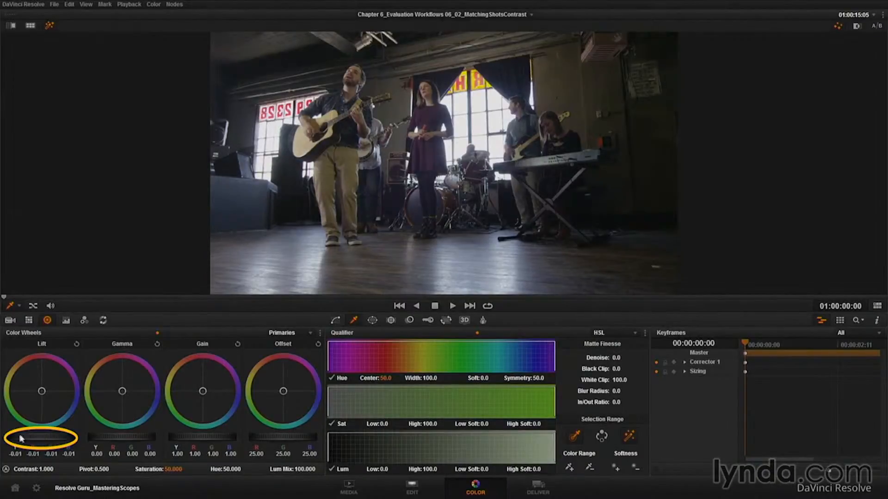
pyautogui.moveTo(22, 437); pyautogui.dragTo(5, 437)
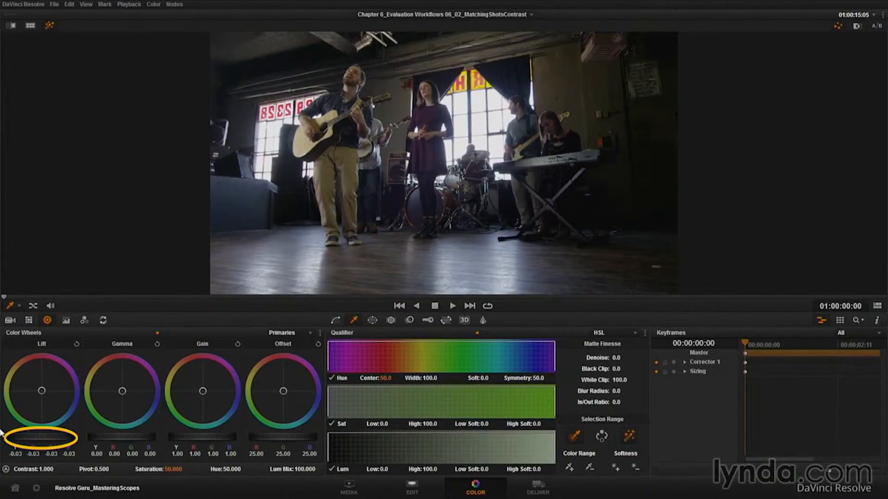
pyautogui.moveTo(195, 440)
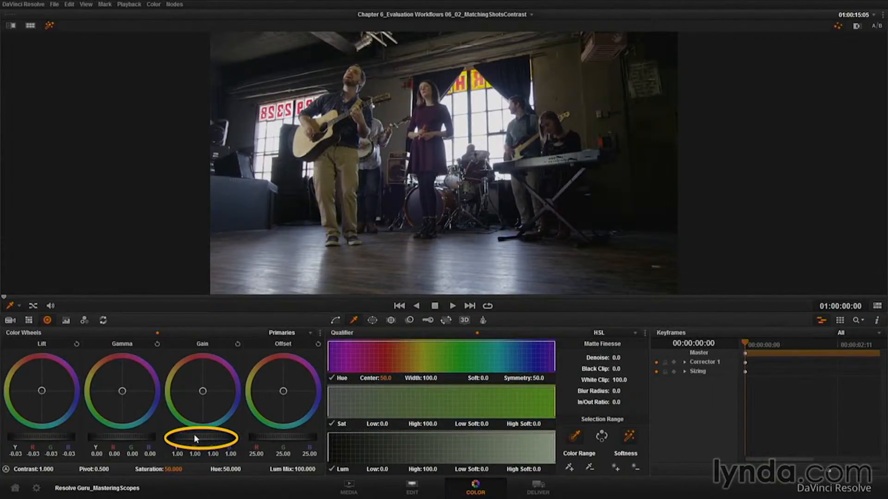
pyautogui.moveTo(195, 438); pyautogui.dragTo(141, 438)
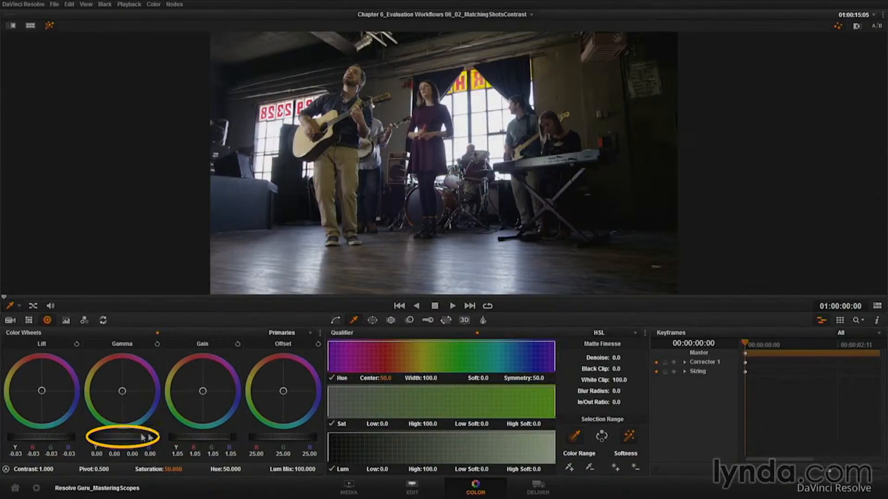
pyautogui.moveTo(121, 438); pyautogui.dragTo(122, 430)
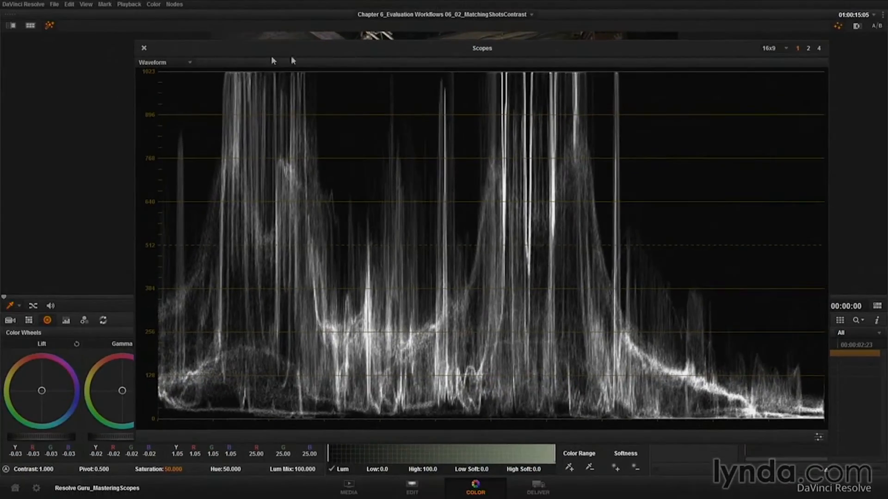
pyautogui.click(145, 48)
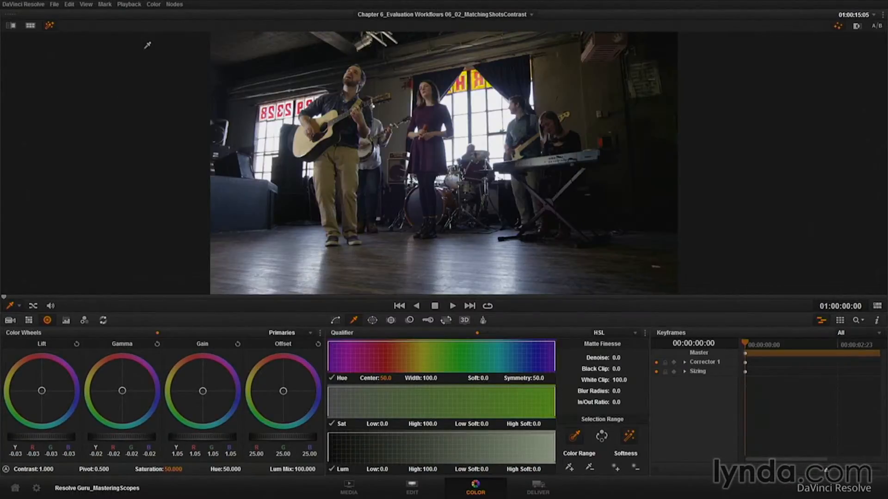
# Restore the gallery view and grab a still of the band shot for comparison.
pyautogui.press('alt+f')
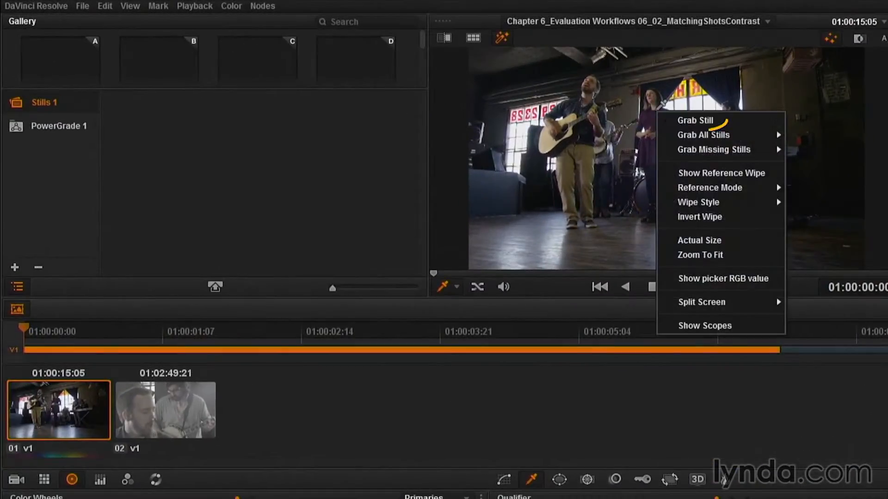
pyautogui.moveTo(696, 120)
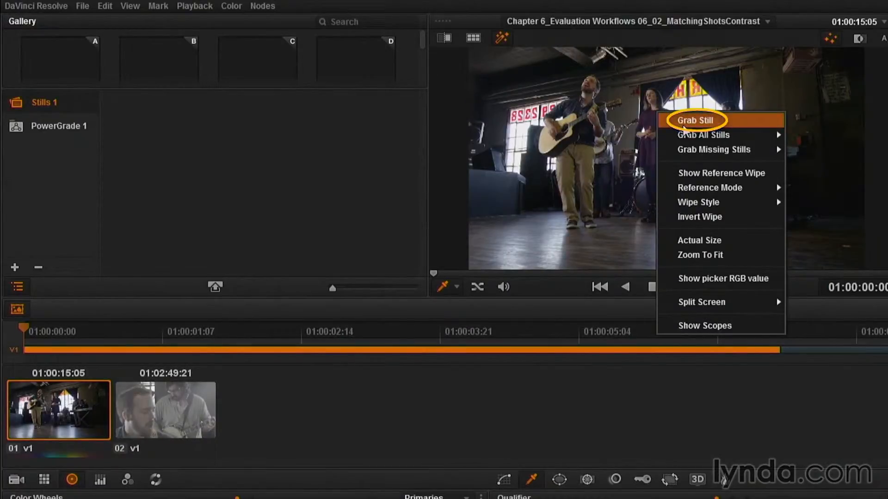
pyautogui.click(698, 120)
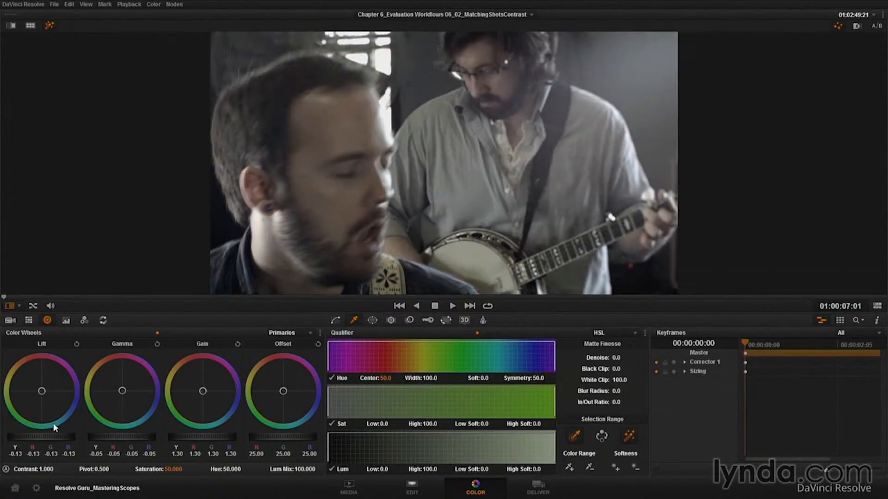
# Lower the banjo shot's lift toward -0.15 to match the band-shot still.
pyautogui.click(65, 320)
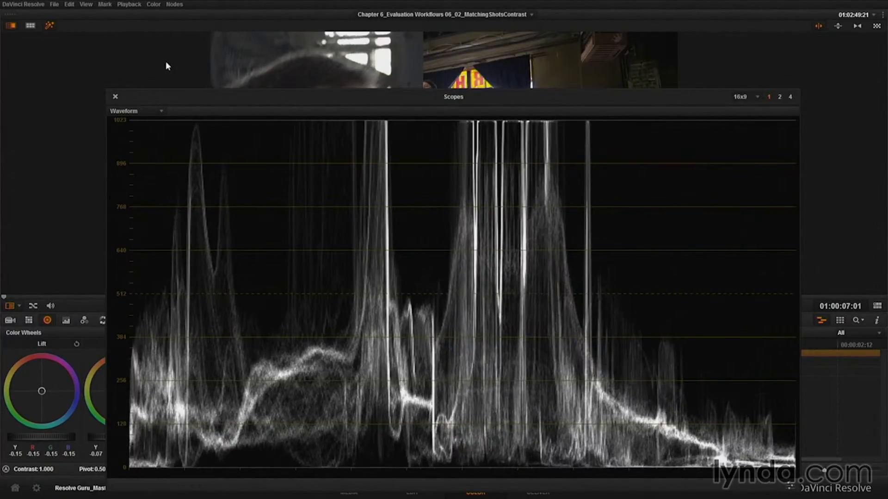
# Select both clips and show them side by side with Split Screen > Selected Clips.
pyautogui.click(115, 96)
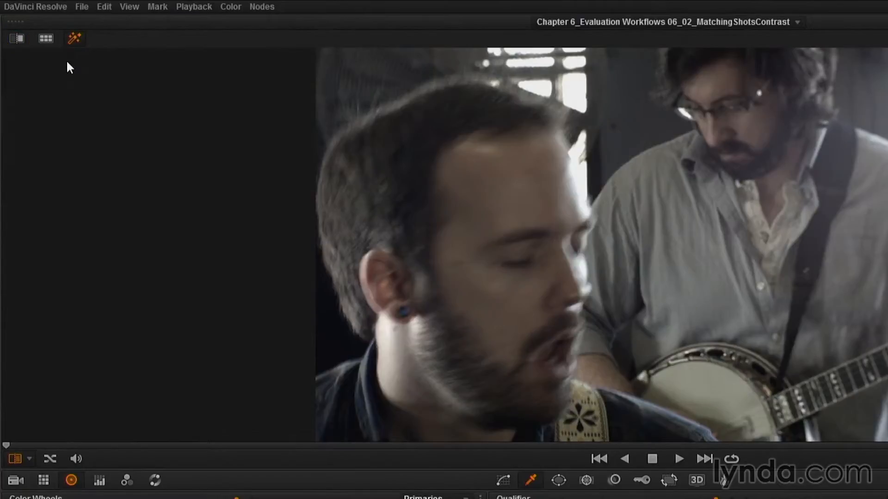
pyautogui.click(43, 38)
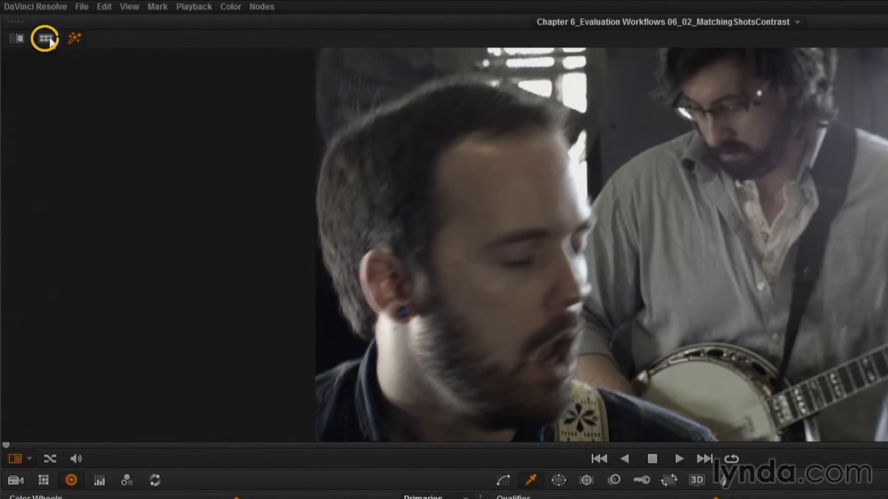
pyautogui.moveTo(44, 39)
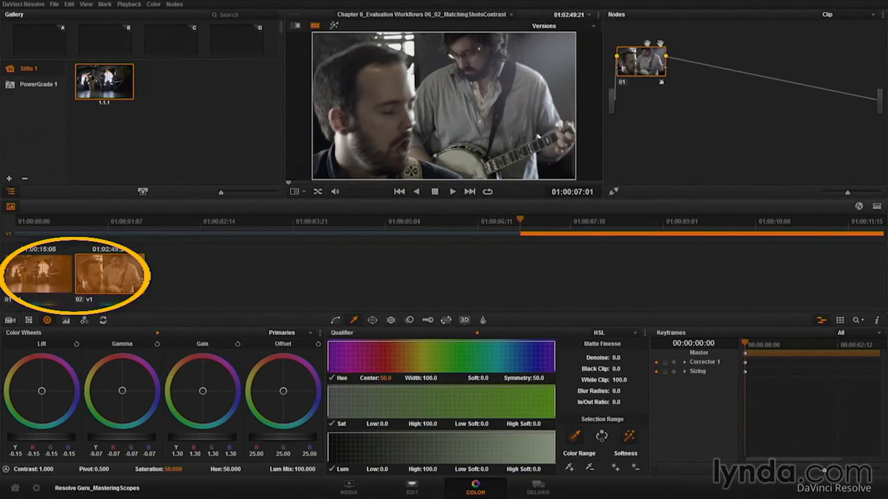
pyautogui.click(563, 26)
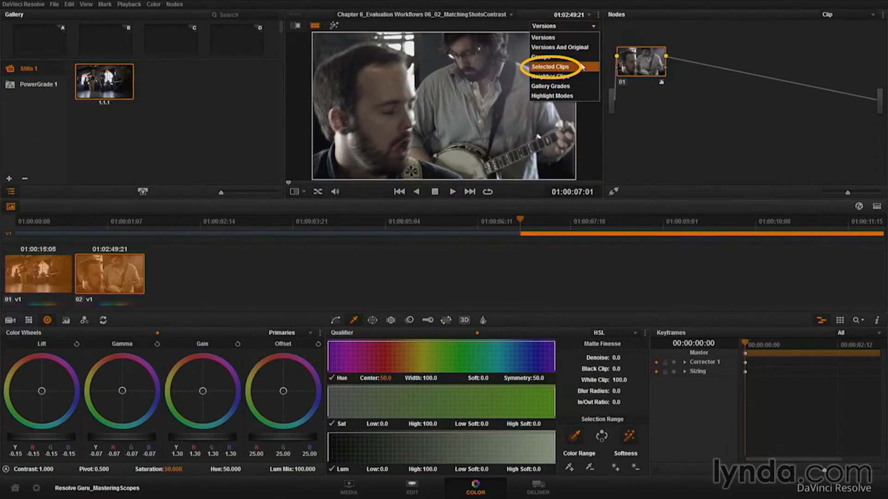
pyautogui.click(551, 66)
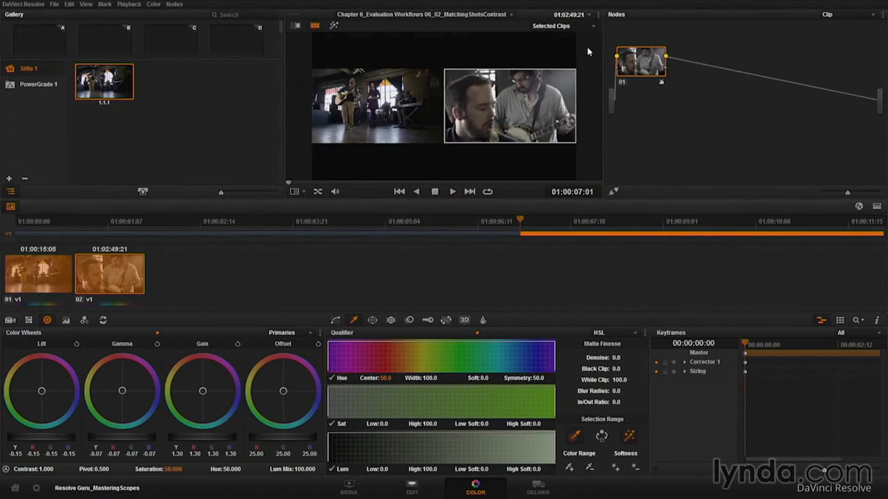
# Enlarge the viewer so the split-screen band and banjo shots fill the screen.
pyautogui.press('shift+h')
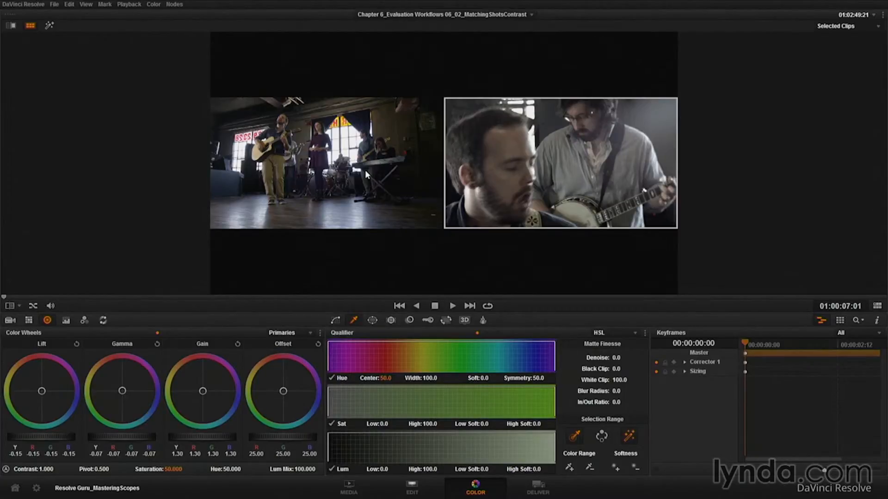
pyautogui.moveTo(560, 152)
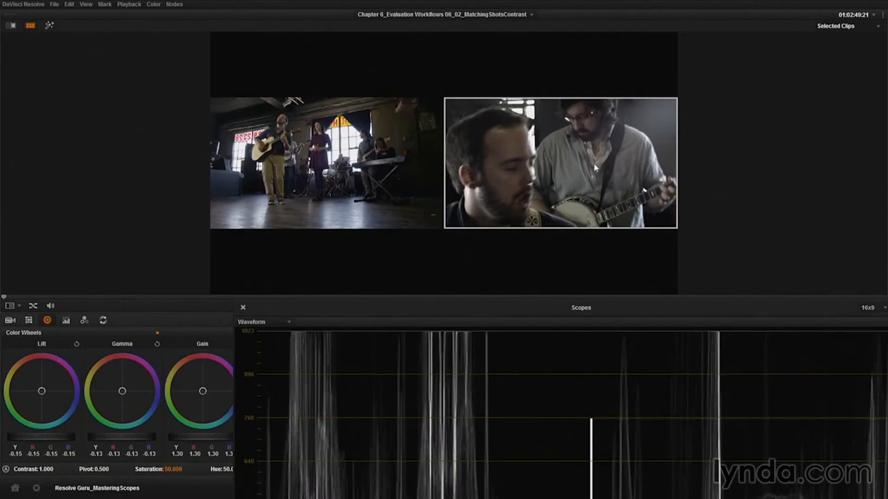
pyautogui.moveTo(520, 128)
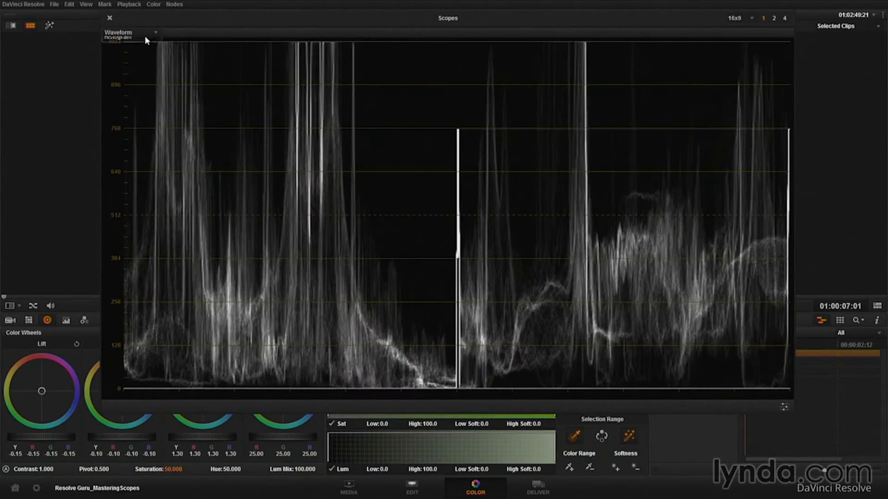
# Switch the scope to Histogram, then to RGB Parade for the split-screen shots.
pyautogui.click(130, 31)
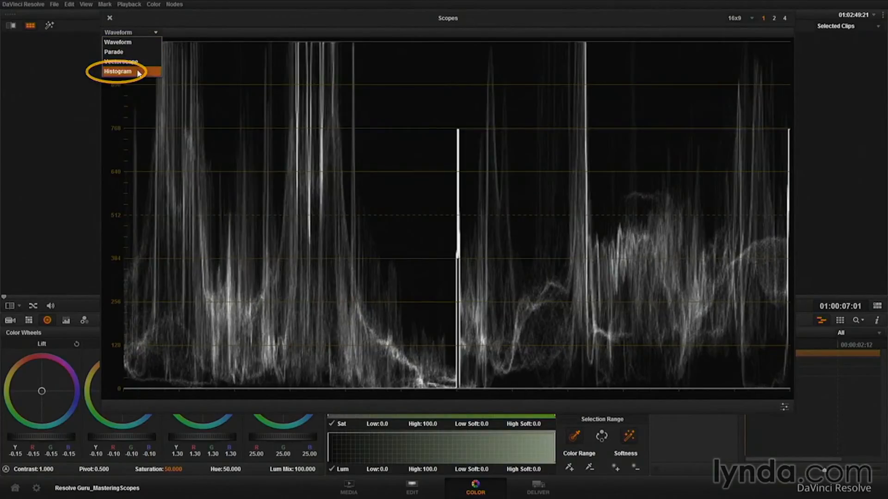
pyautogui.click(120, 71)
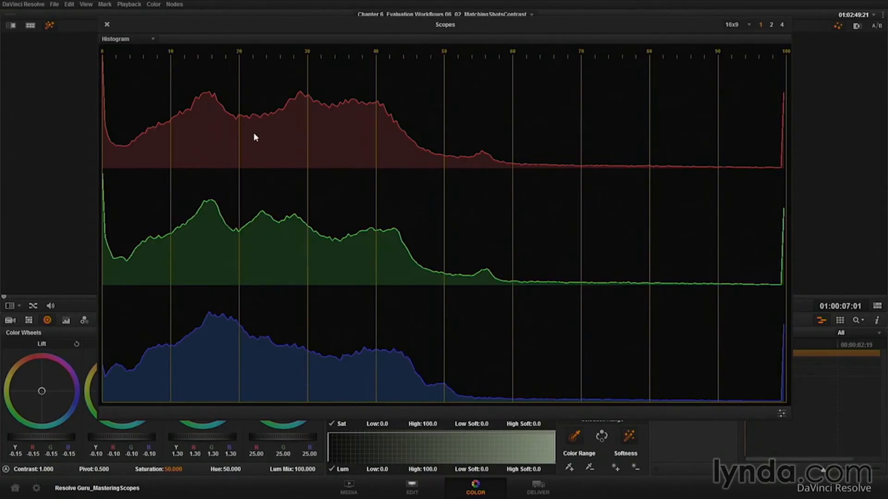
pyautogui.click(153, 39)
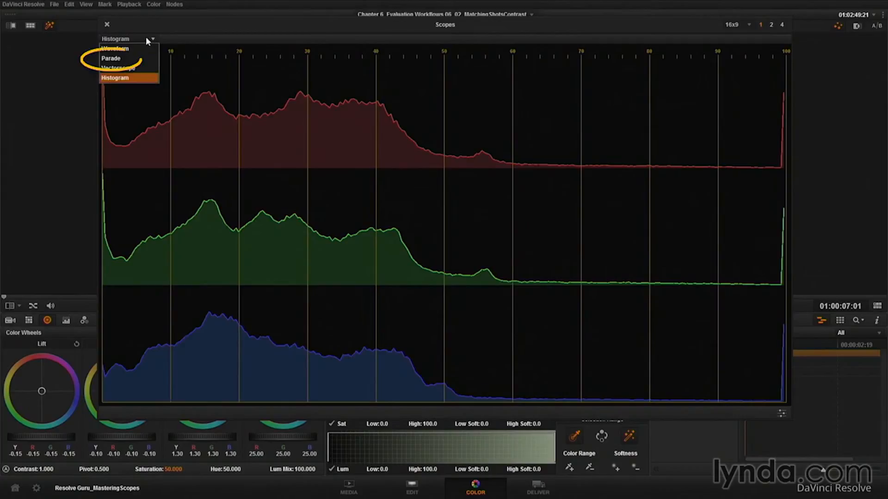
pyautogui.click(113, 57)
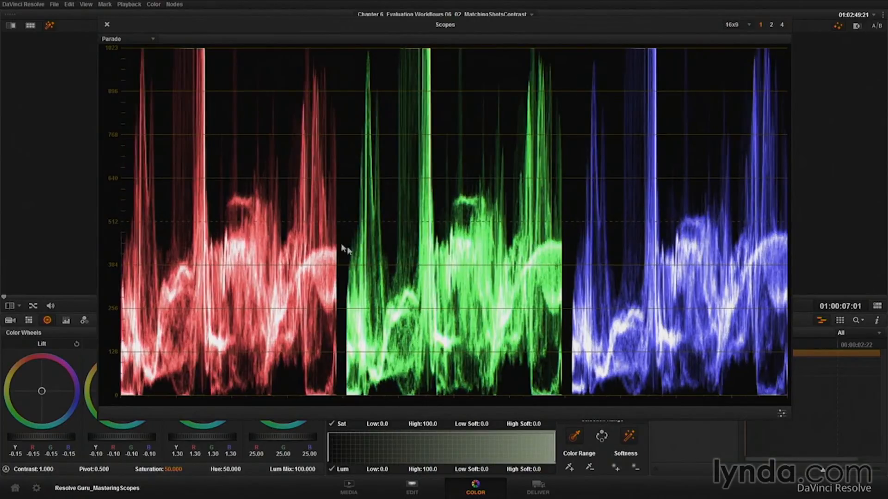
pyautogui.moveTo(368, 101)
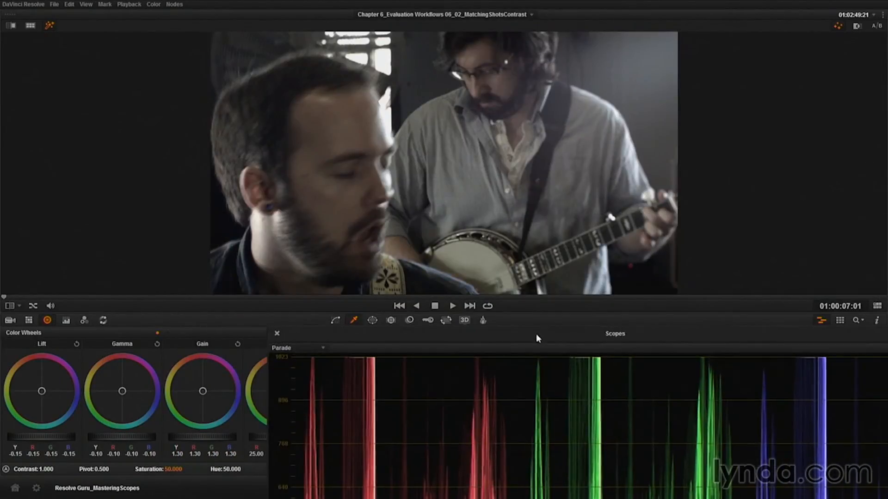
pyautogui.moveTo(145, 441)
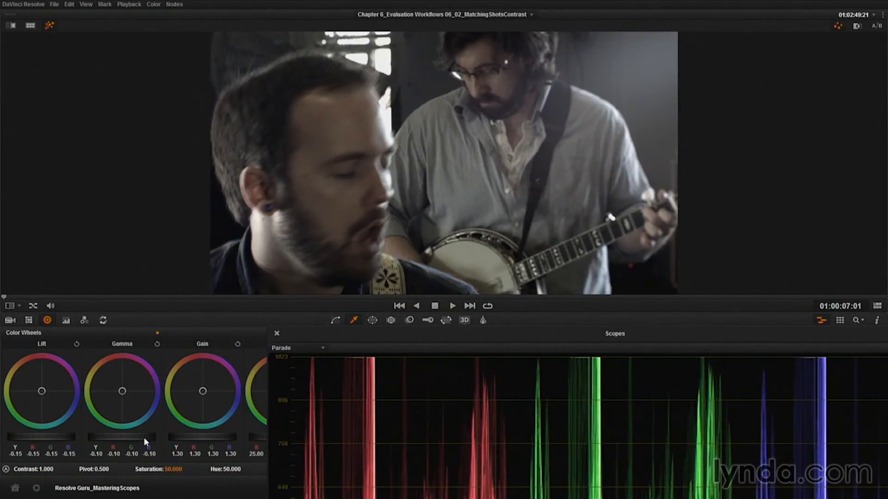